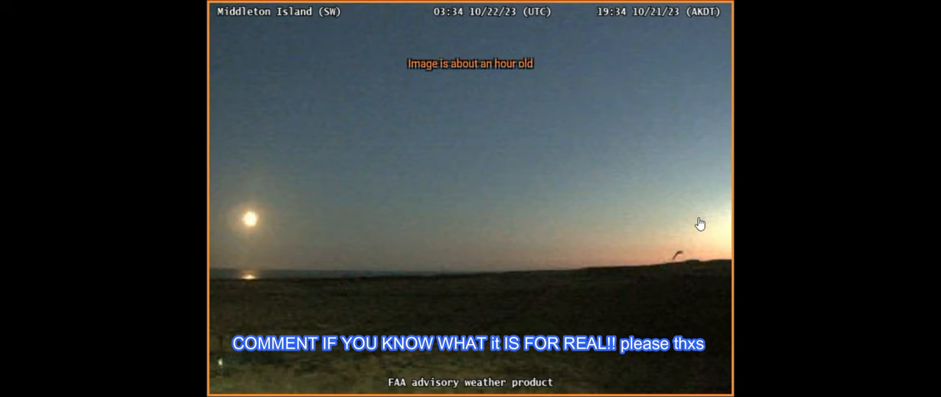
{"action": "mouse_move", "coordinate": [712, 289]}
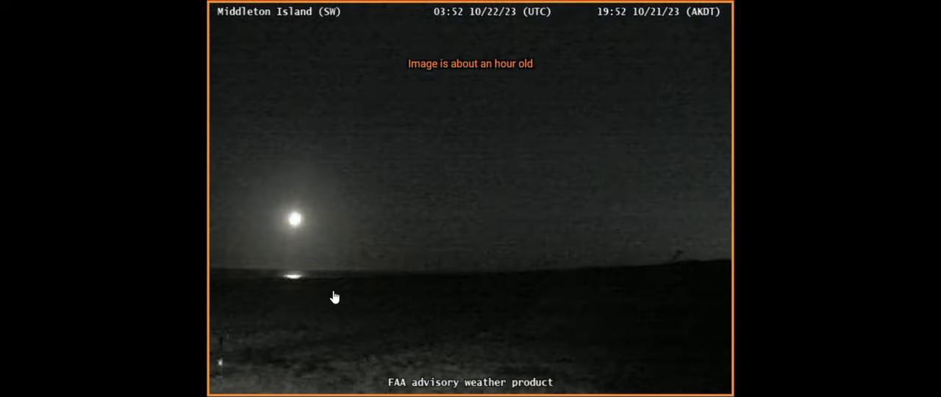
{"action": "mouse_move", "coordinate": [619, 66]}
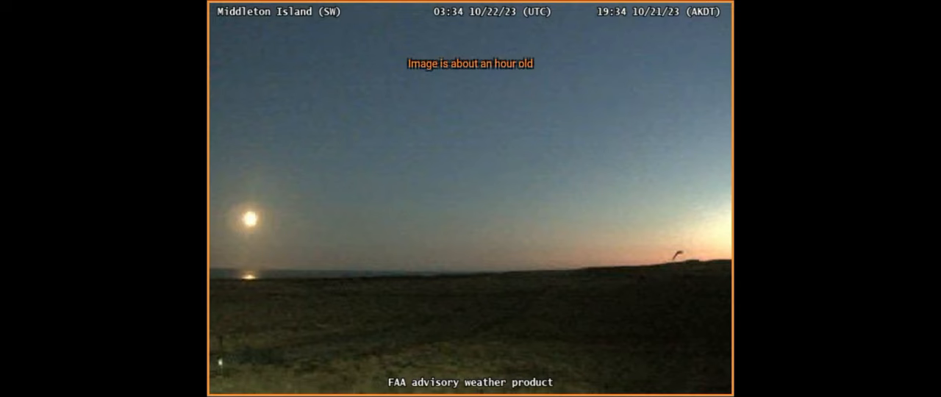
Step: Draw a red freehand line tracing the swirling cloud's head and top outline
{"action": "left_click", "coordinate": [421, 386]}
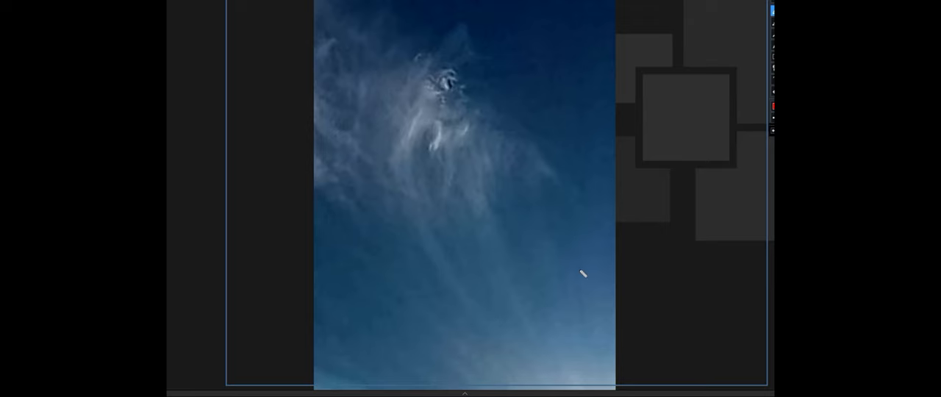
{"action": "mouse_move", "coordinate": [565, 225]}
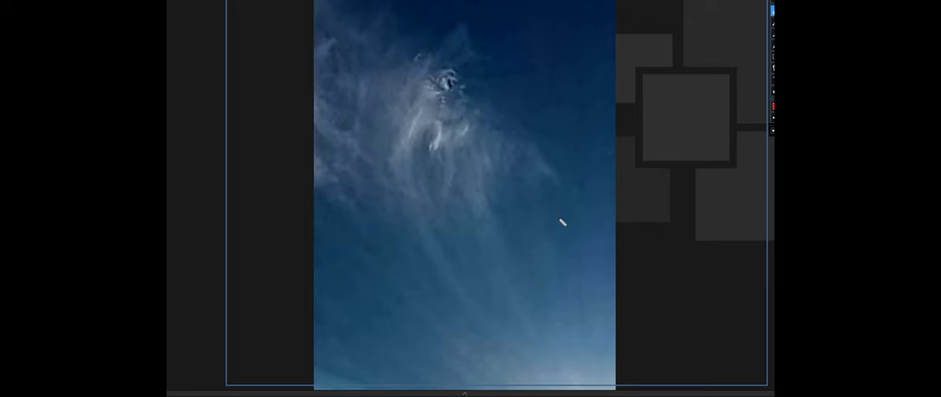
{"action": "left_click_drag", "start_coordinate": [468, 68], "coordinate": [571, 165]}
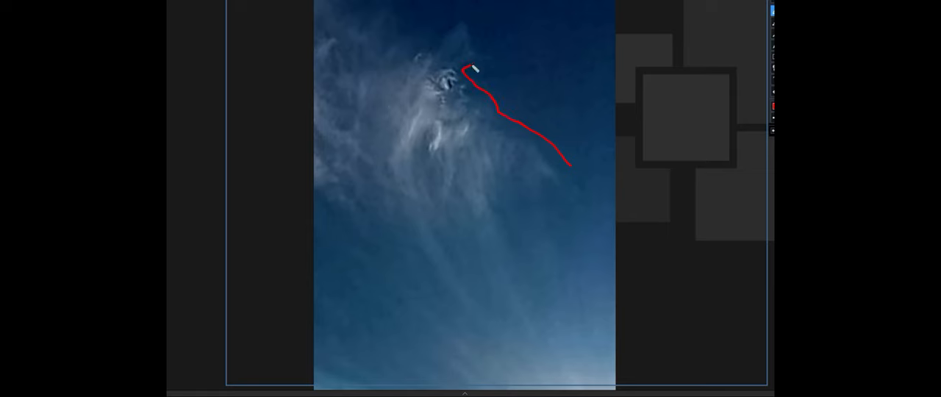
{"action": "left_click_drag", "start_coordinate": [468, 70], "coordinate": [356, 41]}
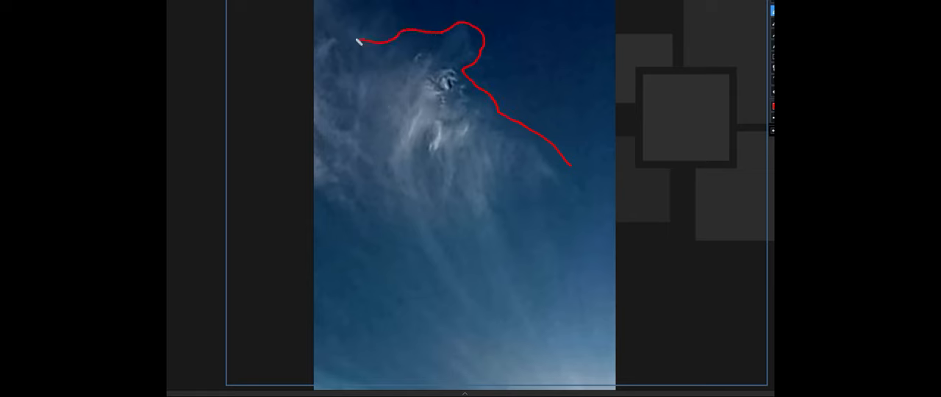